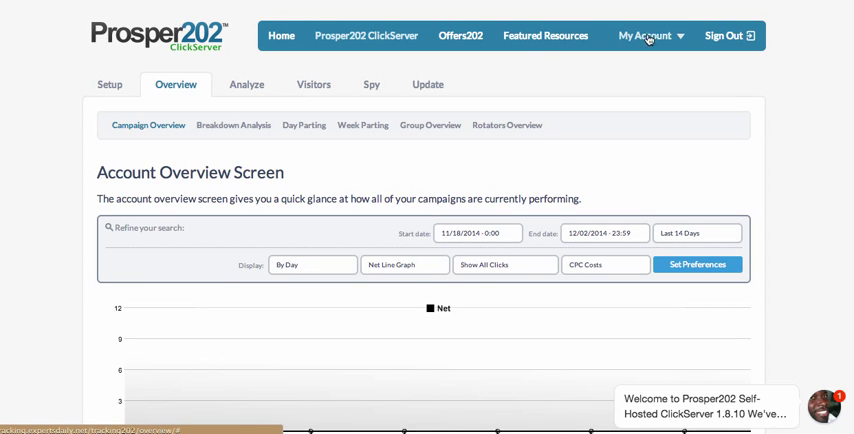
- Open 3rd Party API Integrations from the My Account menu
click(645, 35)
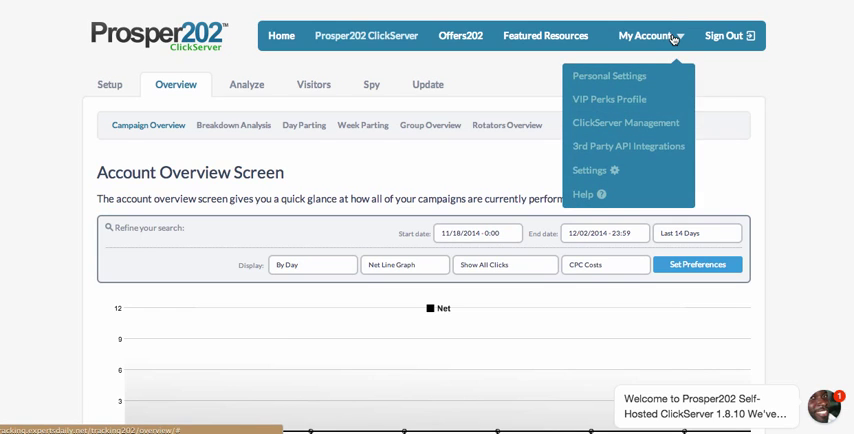
click(628, 146)
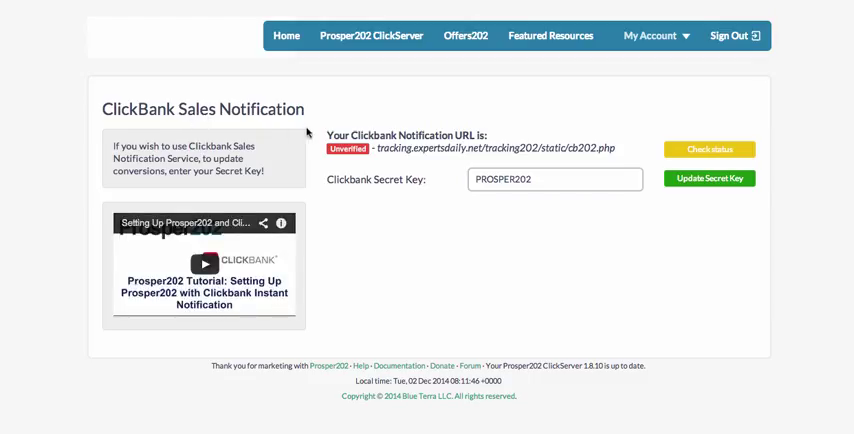
mouse_move(260, 263)
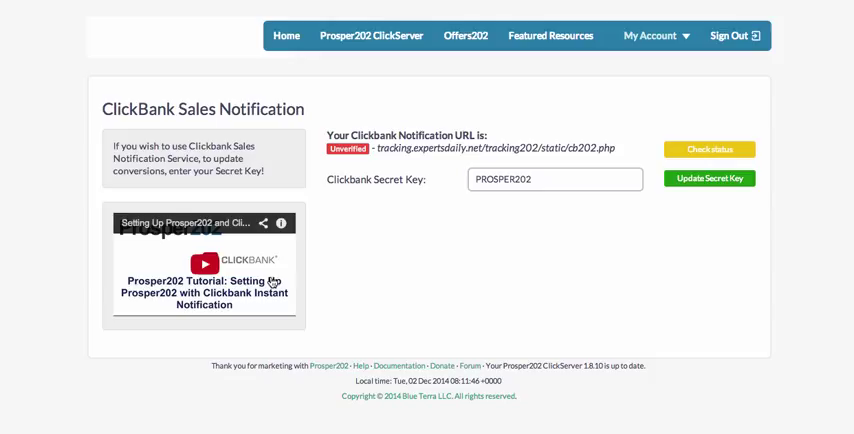
mouse_move(356, 190)
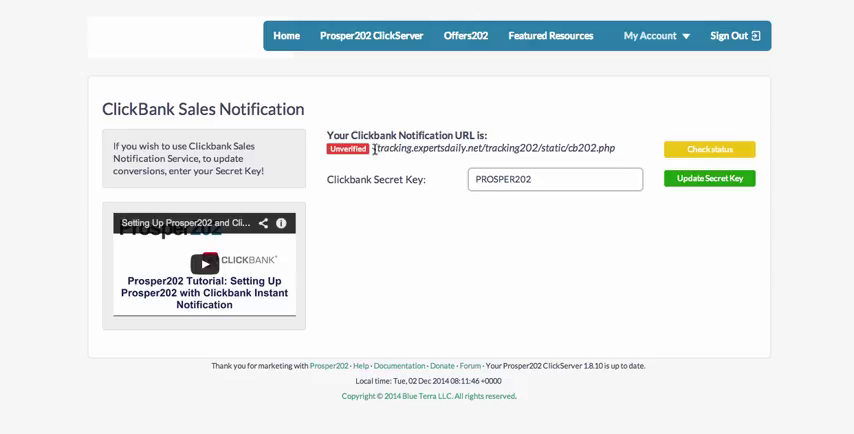
mouse_move(328, 219)
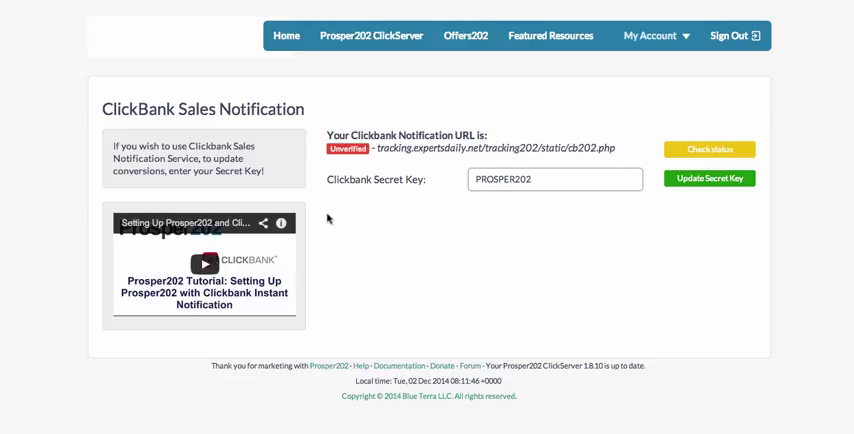
mouse_move(413, 188)
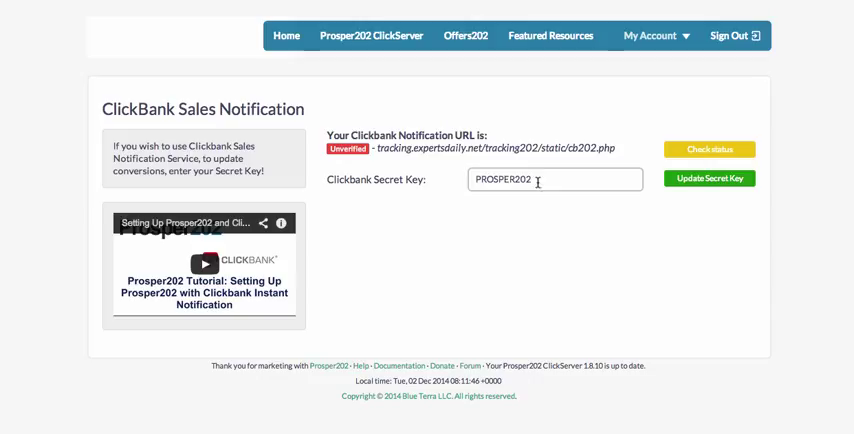
mouse_move(490, 180)
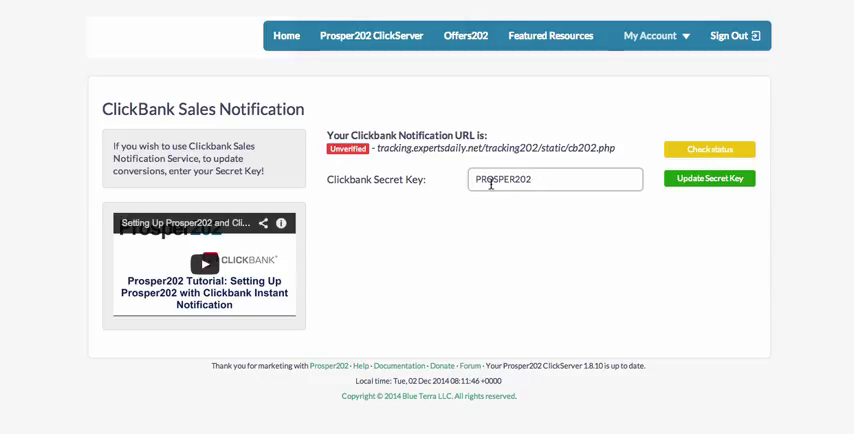
mouse_move(683, 229)
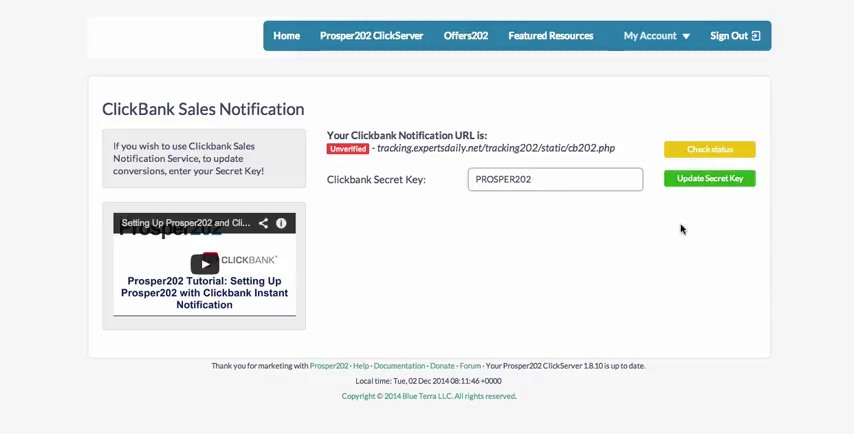
click(709, 178)
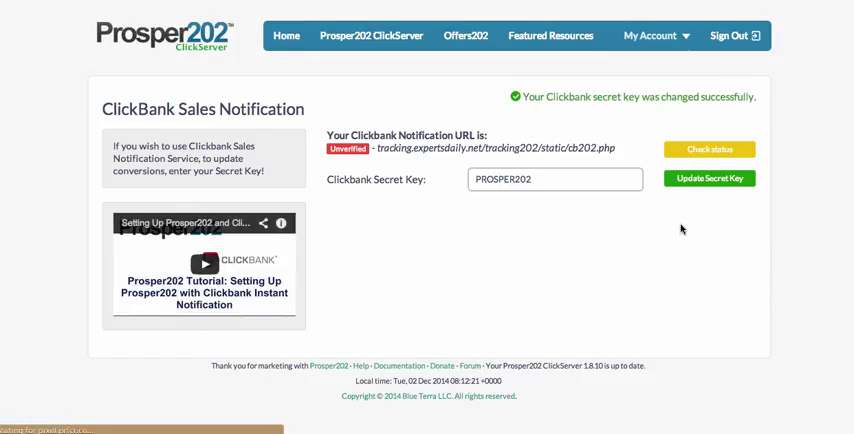
mouse_move(617, 163)
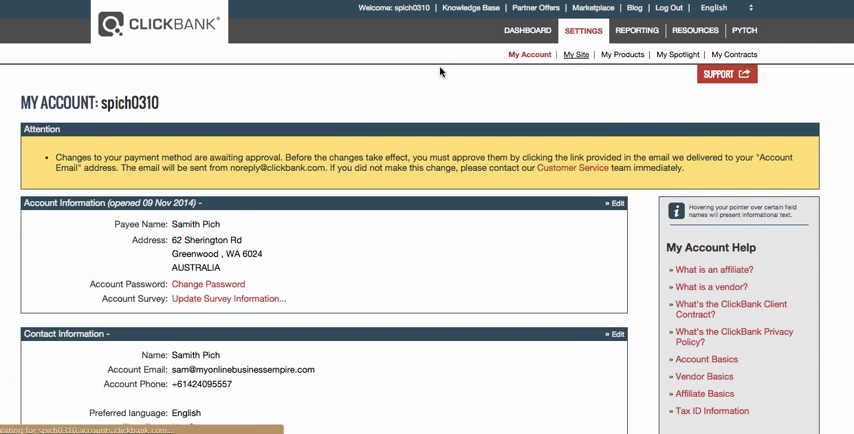
- Scroll ClickBank's My Account page down to the Advanced Tools section
scroll(down, 3)
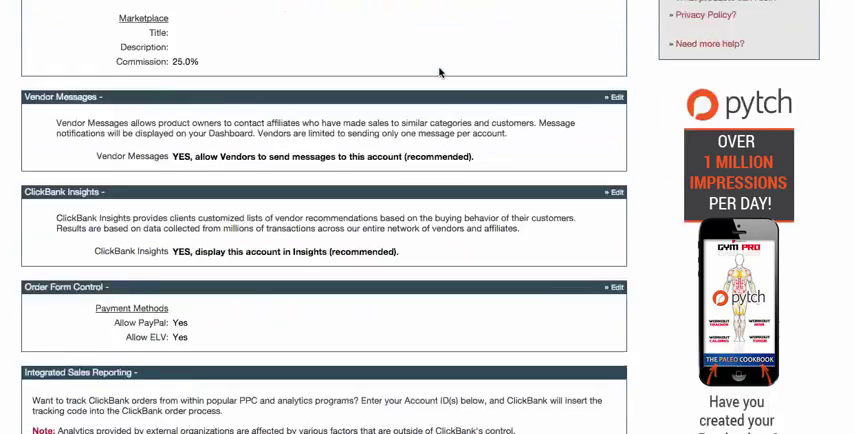
scroll(down, 3)
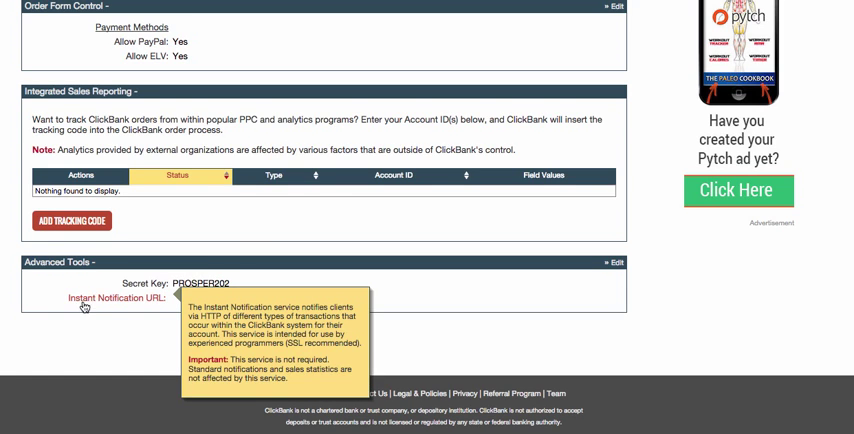
mouse_move(170, 300)
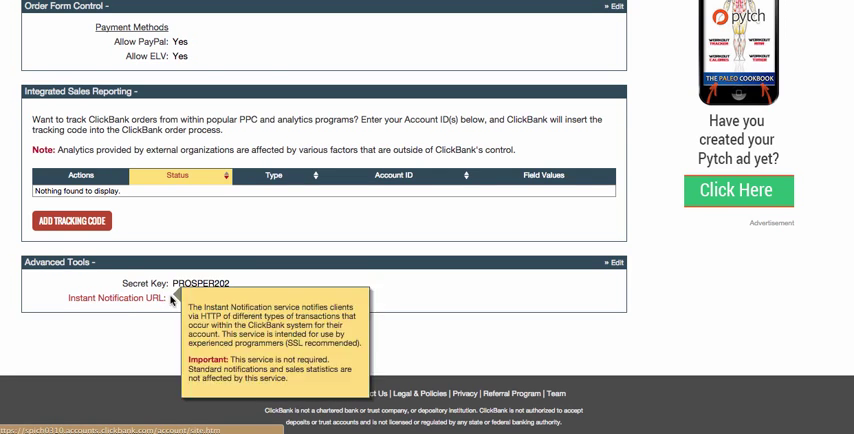
mouse_move(178, 307)
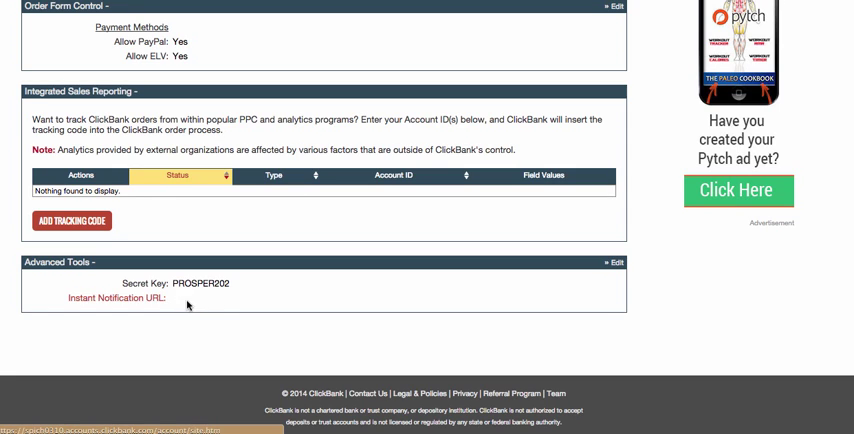
mouse_move(200, 309)
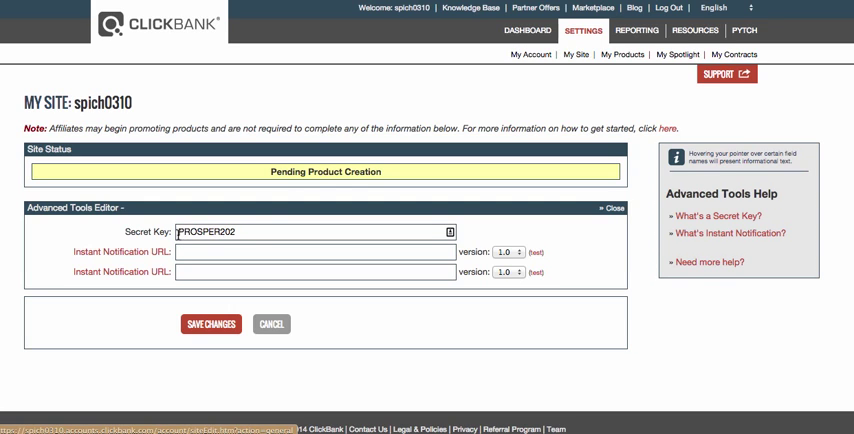
- Enter tracking.expertsdaily.net/tracking202/static/cb202.php as Instant Notification URL, version 4.0, and submit
click(313, 251)
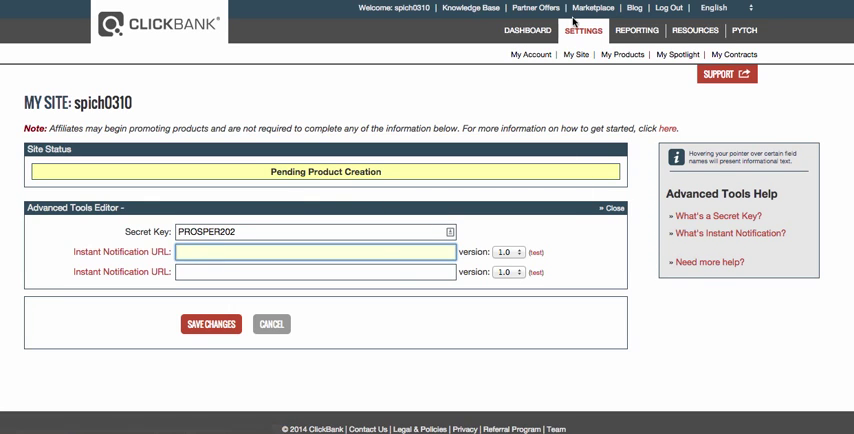
text(tracking.expertsdaily.net/tracking202/static/cb202.php)
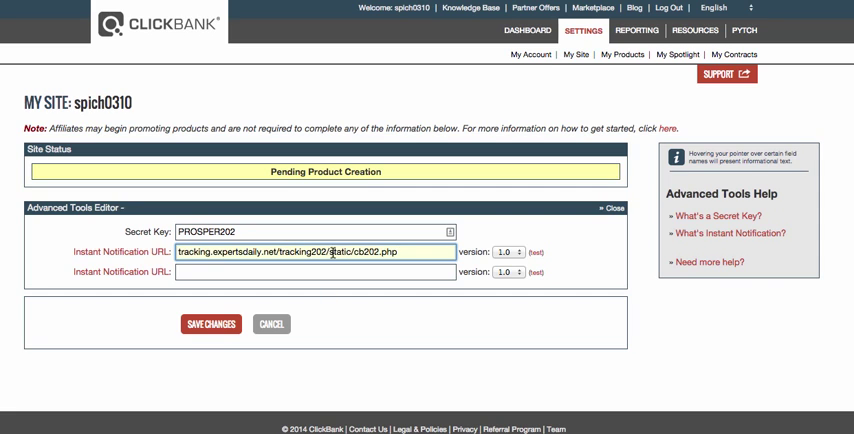
click(509, 251)
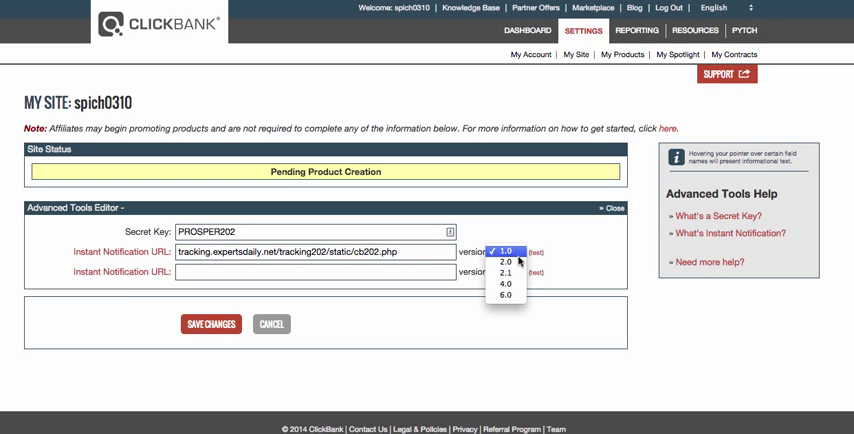
click(503, 251)
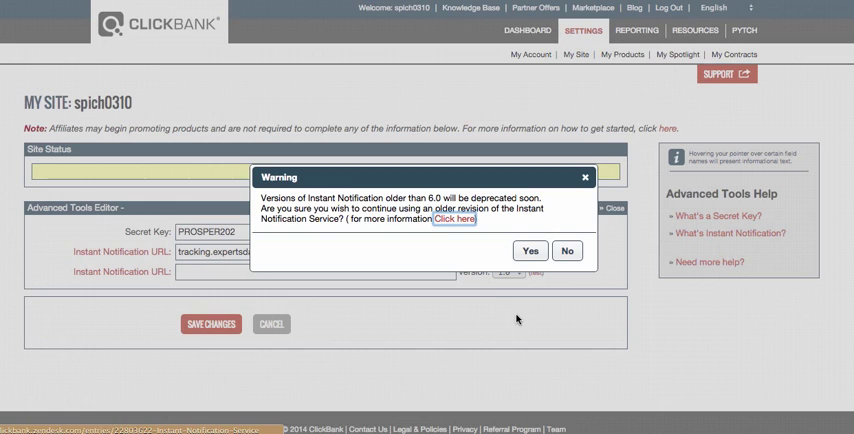
click(530, 250)
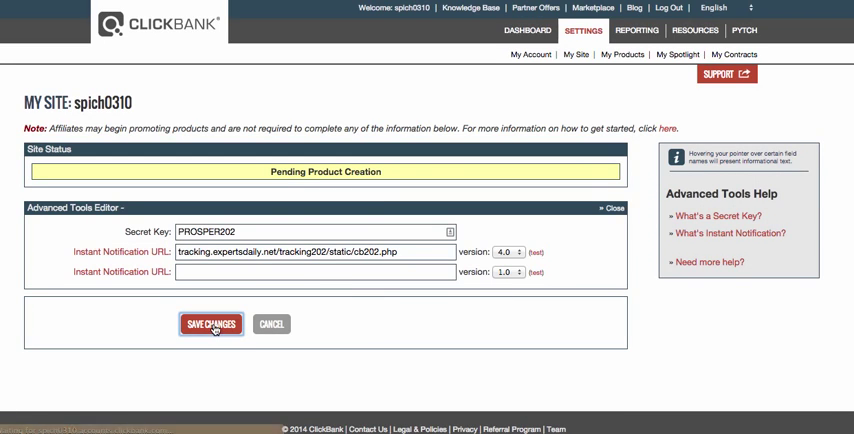
click(210, 323)
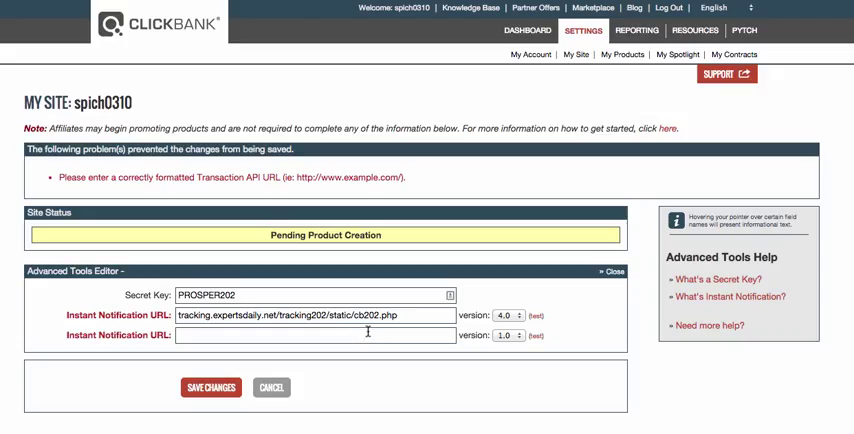
mouse_move(198, 178)
text(http://www.)
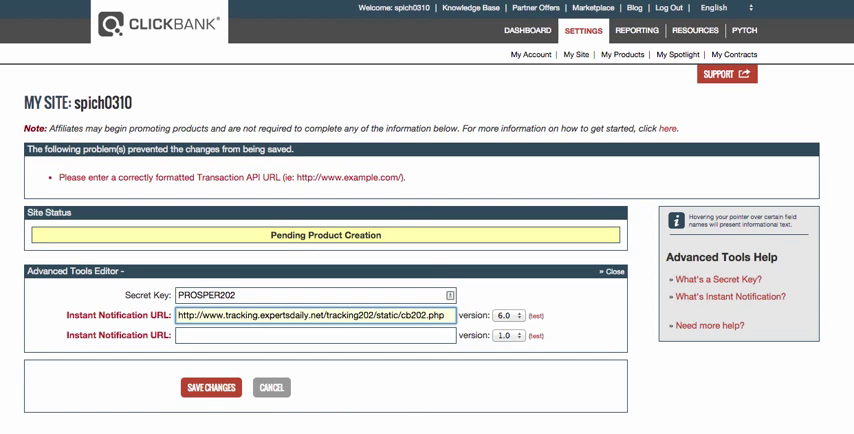
click(210, 387)
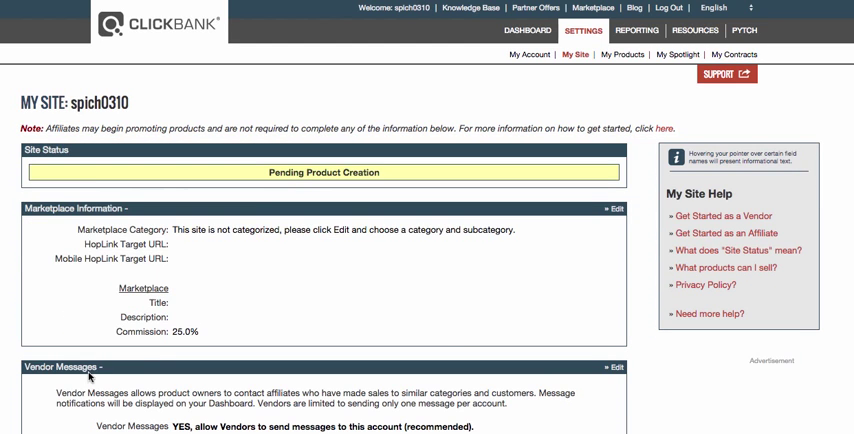
scroll(down, 3)
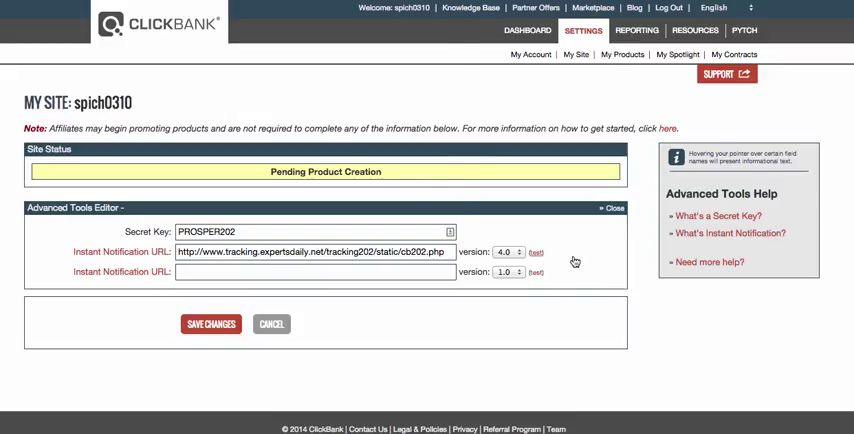
- Send a test notification to the saved URL and close the result popup
click(533, 252)
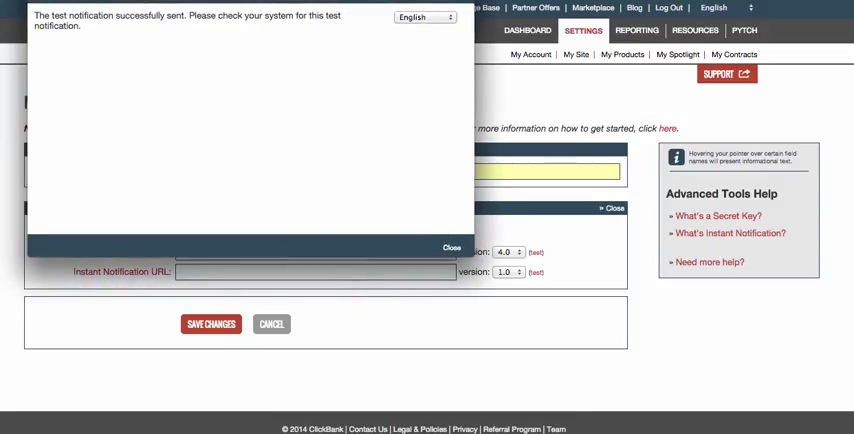
click(451, 247)
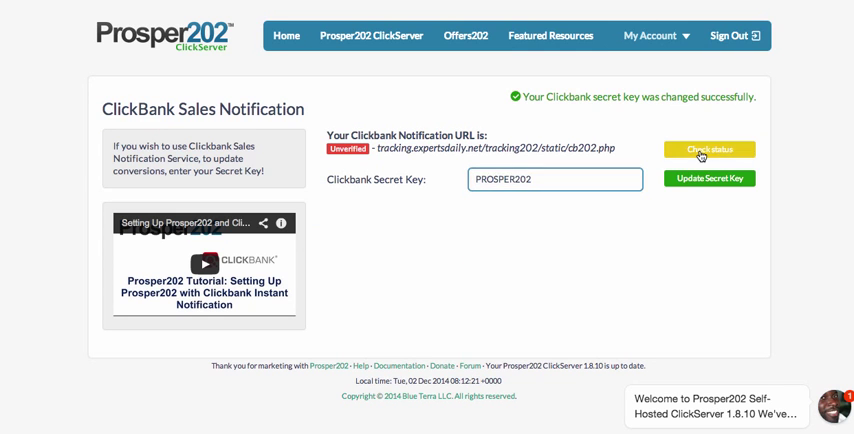
- Run Check status on Prosper202's ClickBank Sales Notification page to verify the URL
click(710, 149)
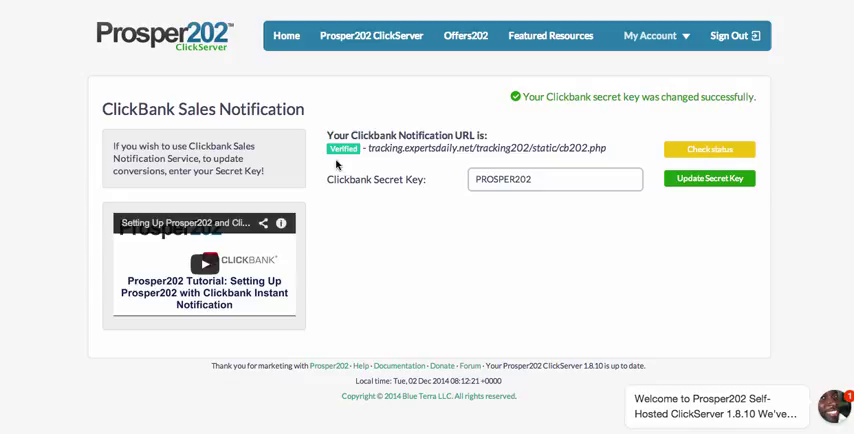
mouse_move(368, 162)
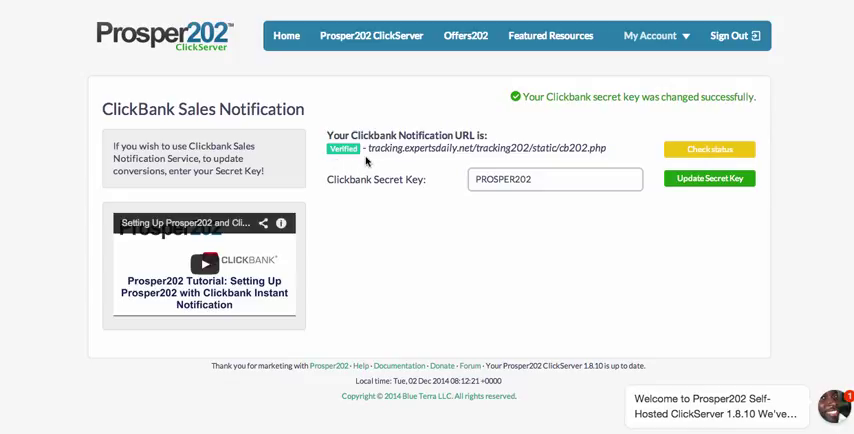